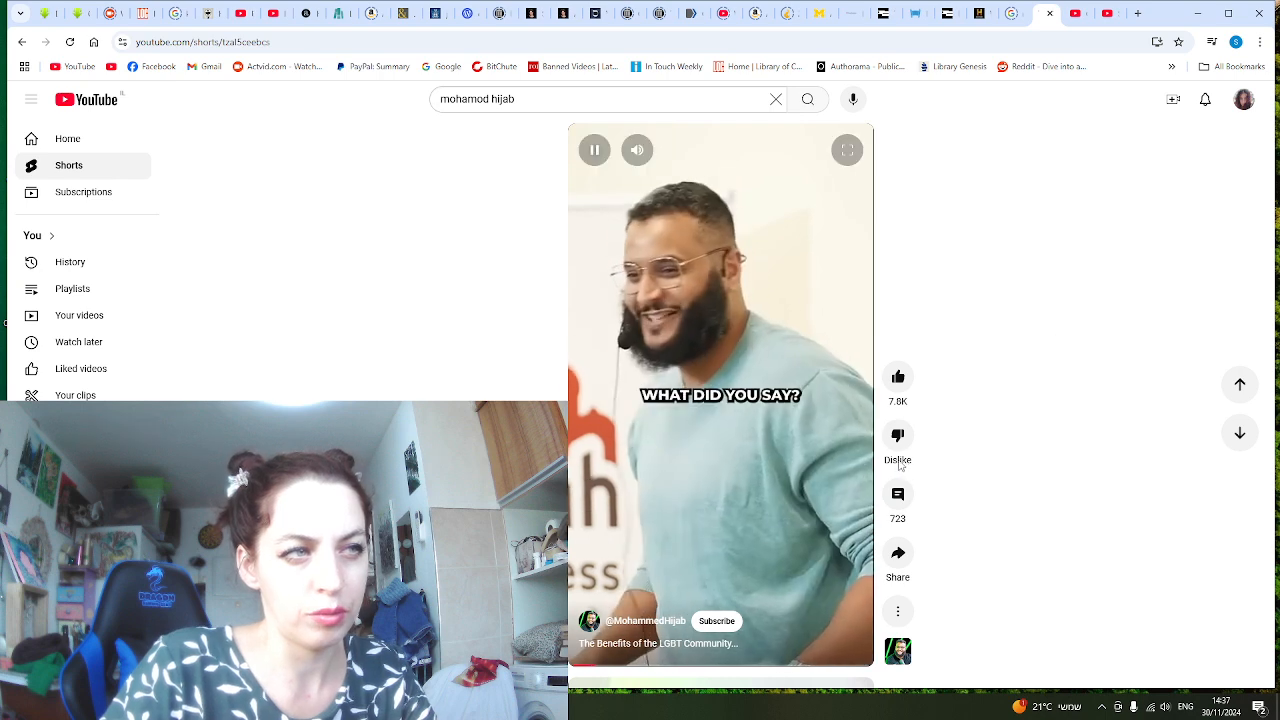
- Pause the Mohammed Hijab Short on the LGBT community's benefits
{"action": "left_click", "coordinate": [594, 149]}
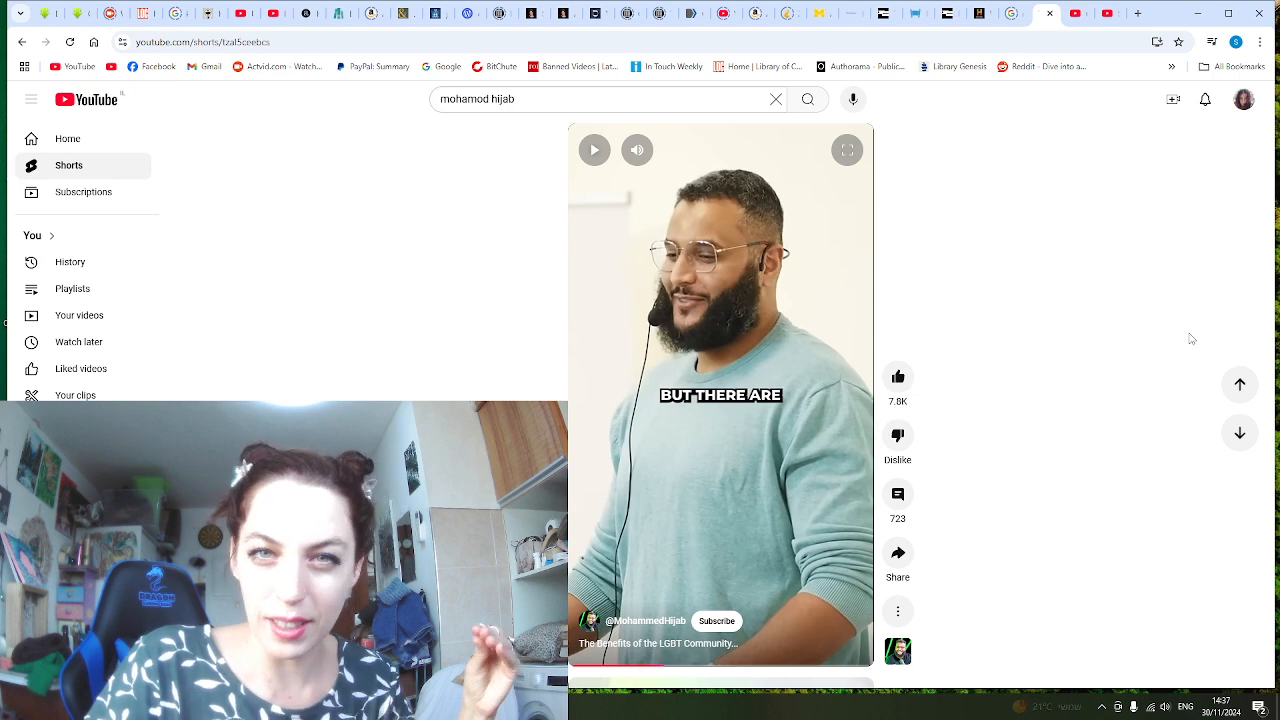
{"action": "mouse_move", "coordinate": [1240, 384]}
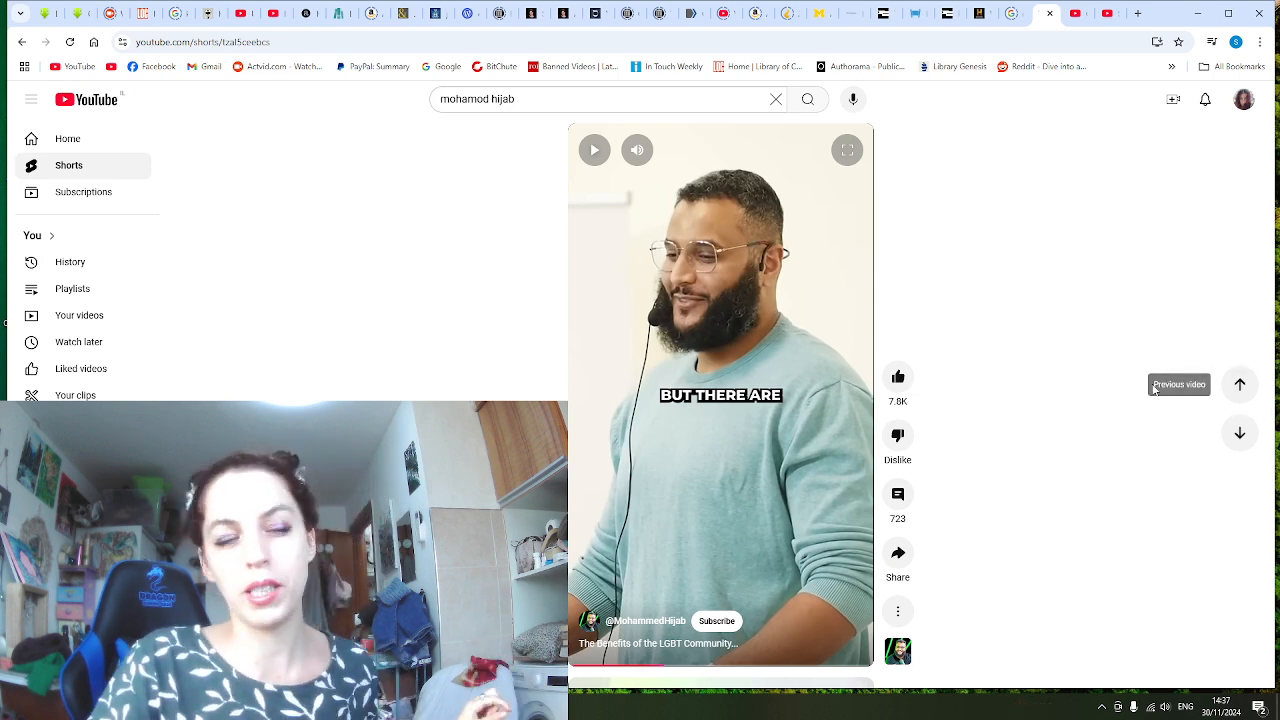
{"action": "mouse_move", "coordinate": [703, 347]}
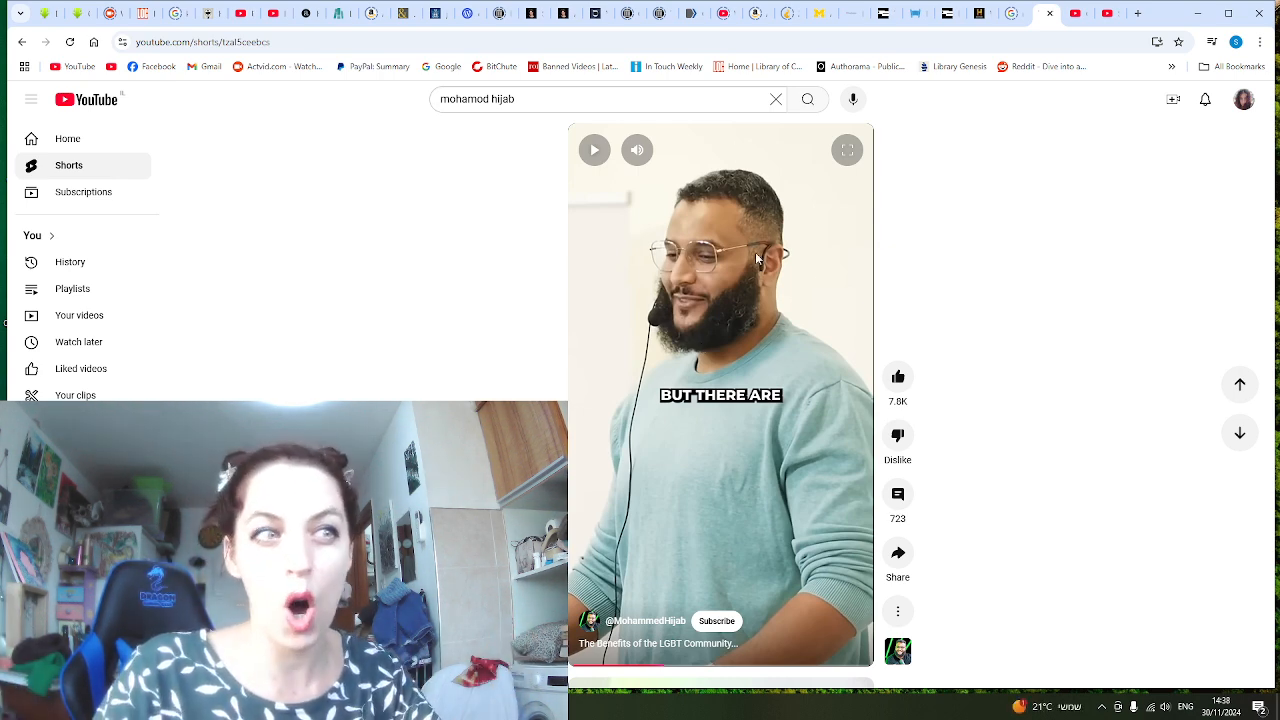
- Resume the LGBT community Short, then pause it again to comment
{"action": "left_click", "coordinate": [594, 149]}
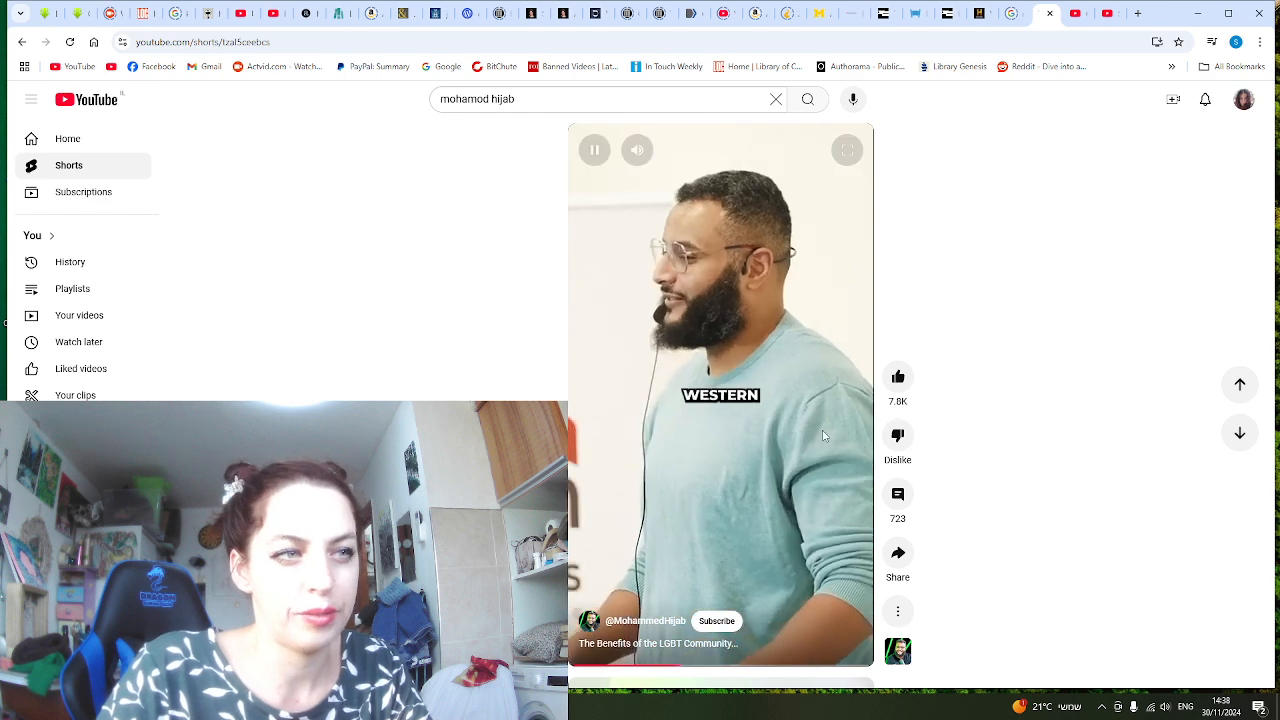
{"action": "left_click", "coordinate": [594, 149]}
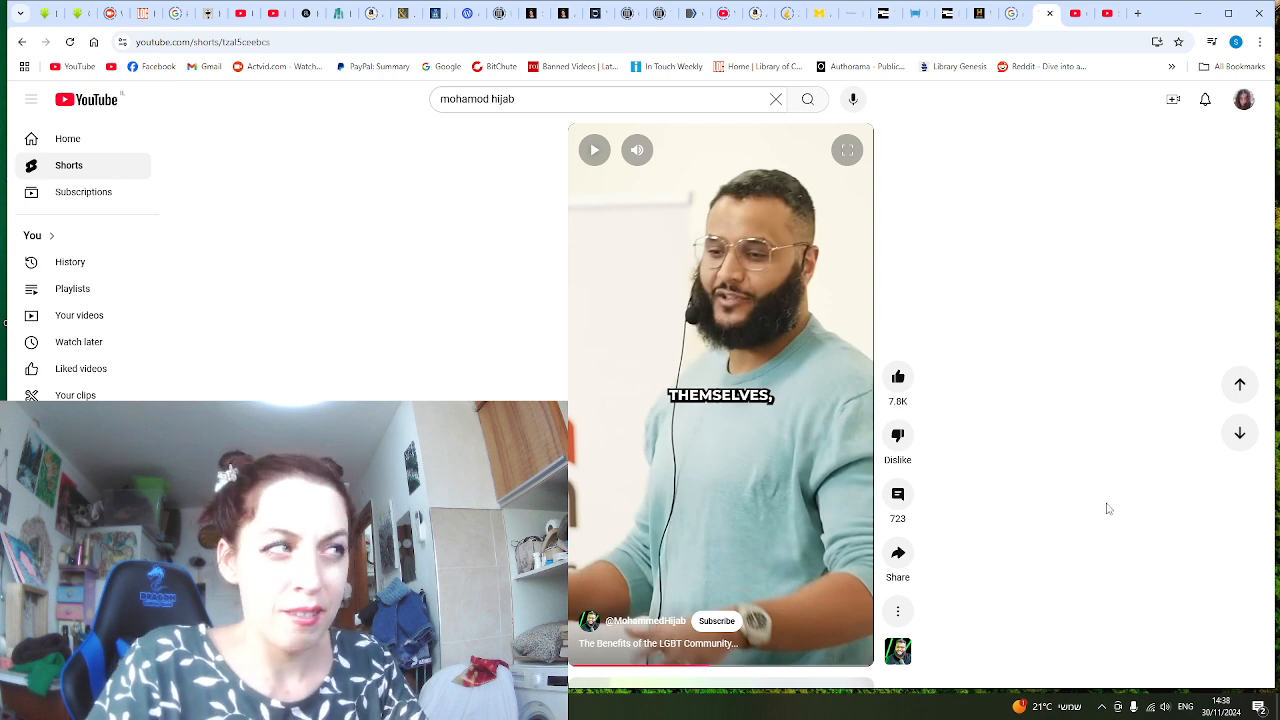
{"action": "mouse_move", "coordinate": [1028, 417]}
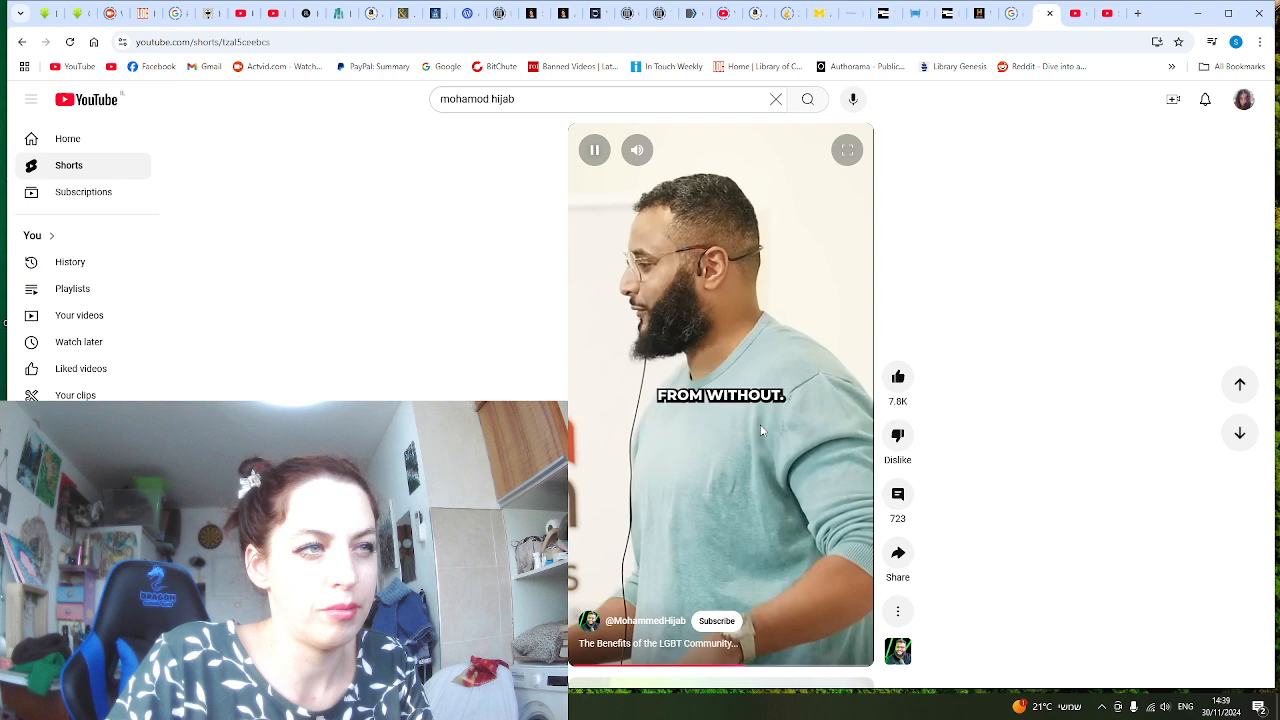
- Pause the Mohammed Hijab Short further along to react
{"action": "left_click", "coordinate": [595, 150]}
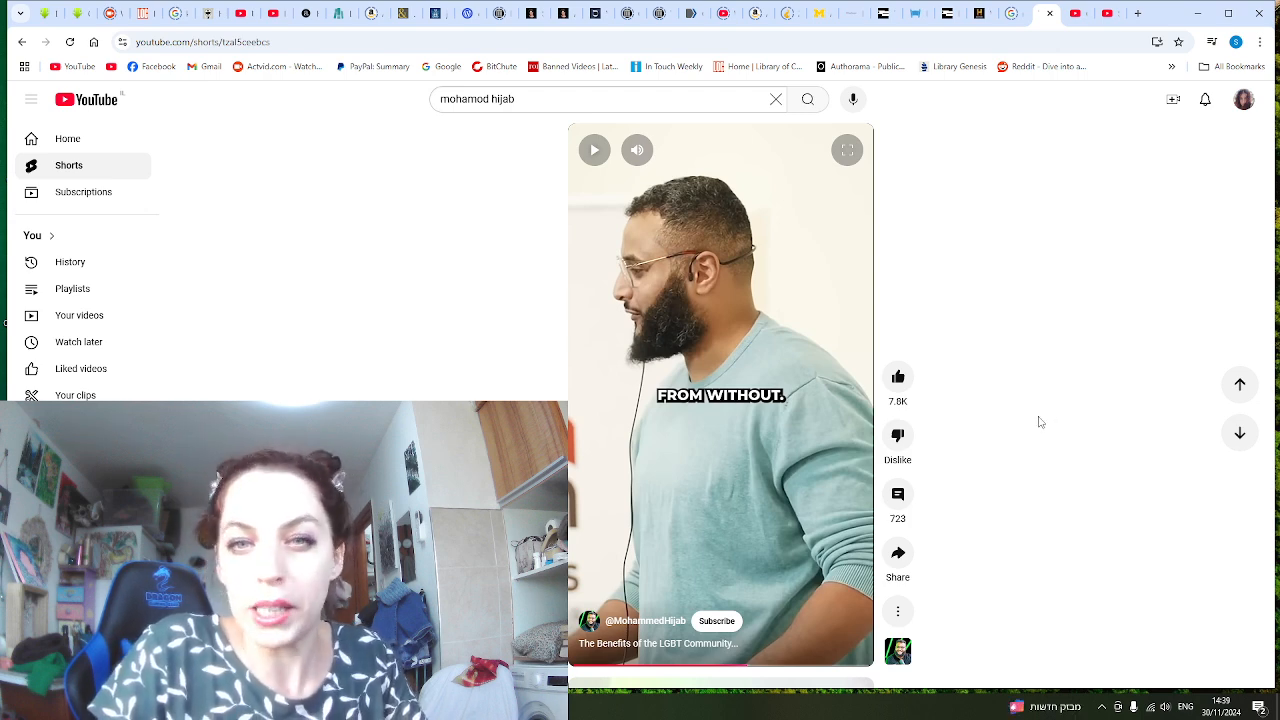
{"action": "mouse_move", "coordinate": [1001, 463]}
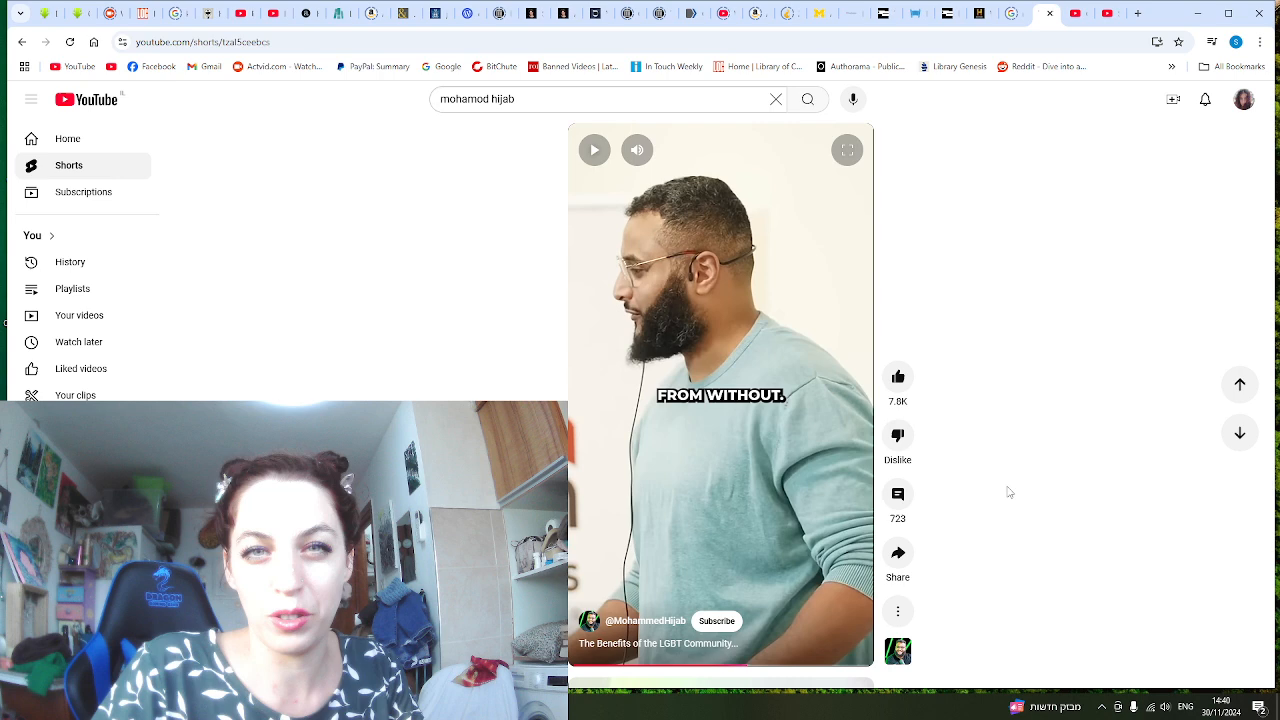
{"action": "mouse_move", "coordinate": [1080, 452]}
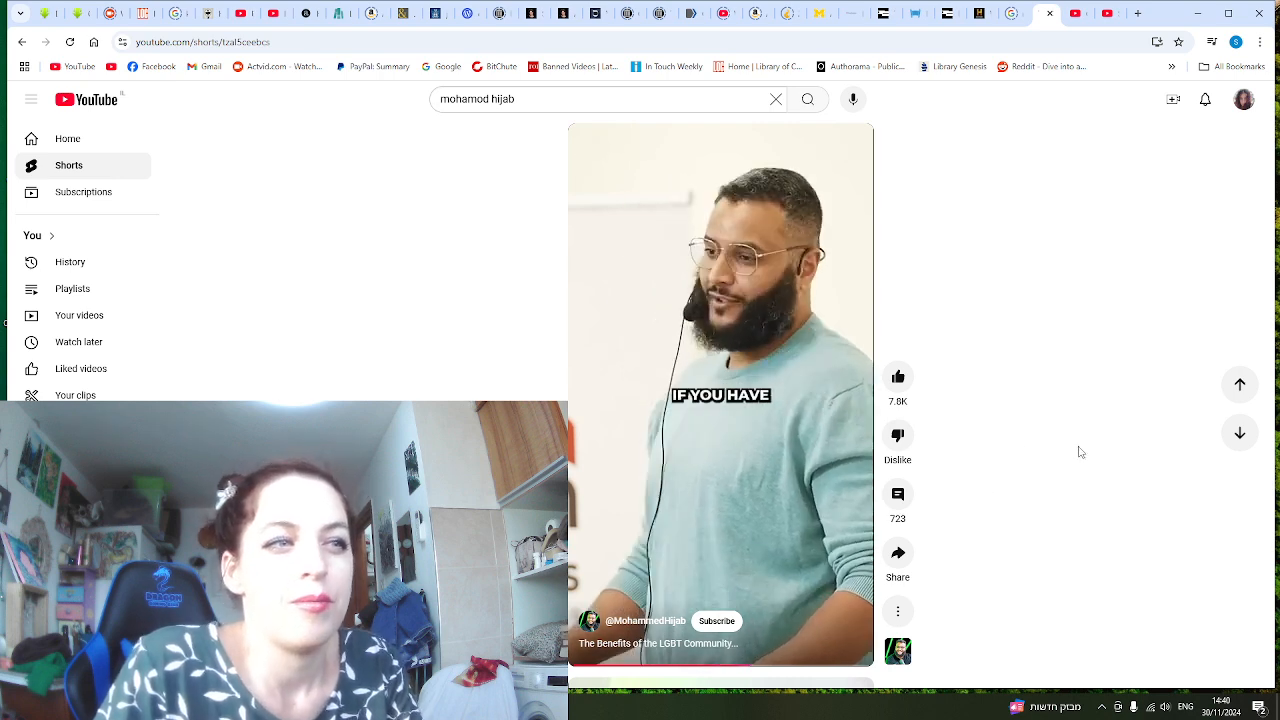
{"action": "mouse_move", "coordinate": [1097, 491]}
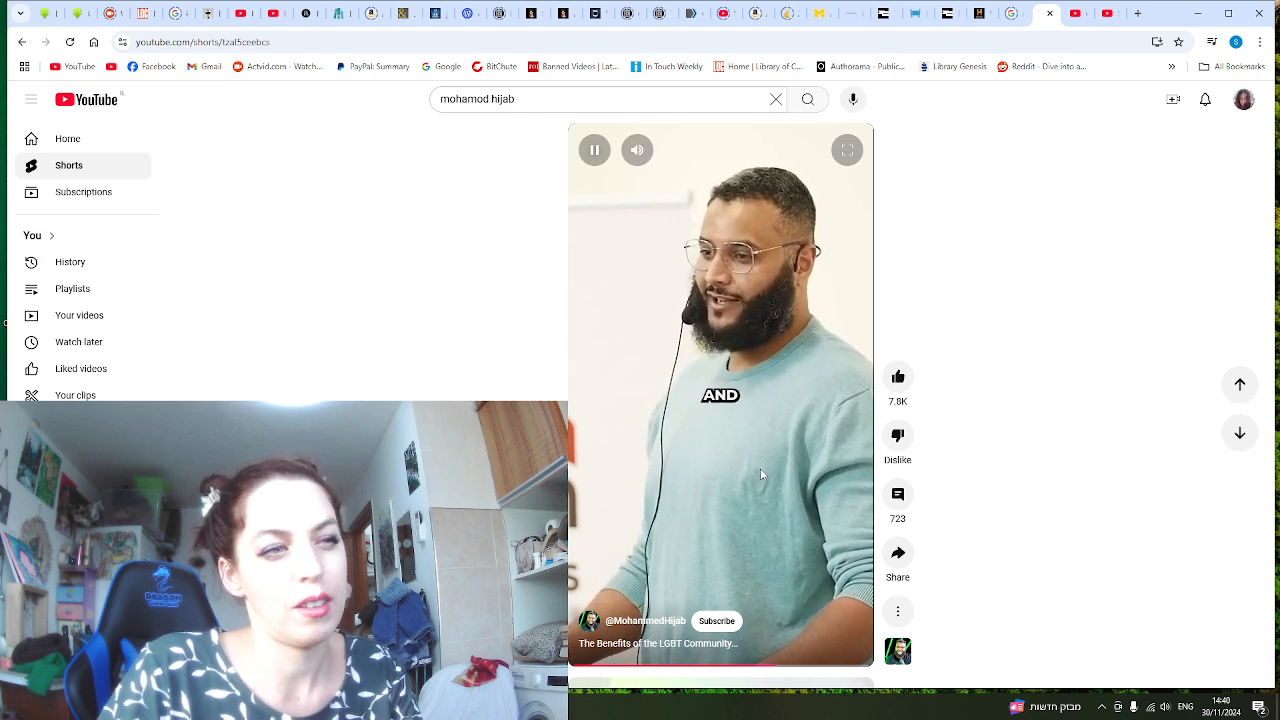
- Pause the LGBT community Short once more to react before continuing
{"action": "left_click", "coordinate": [594, 150]}
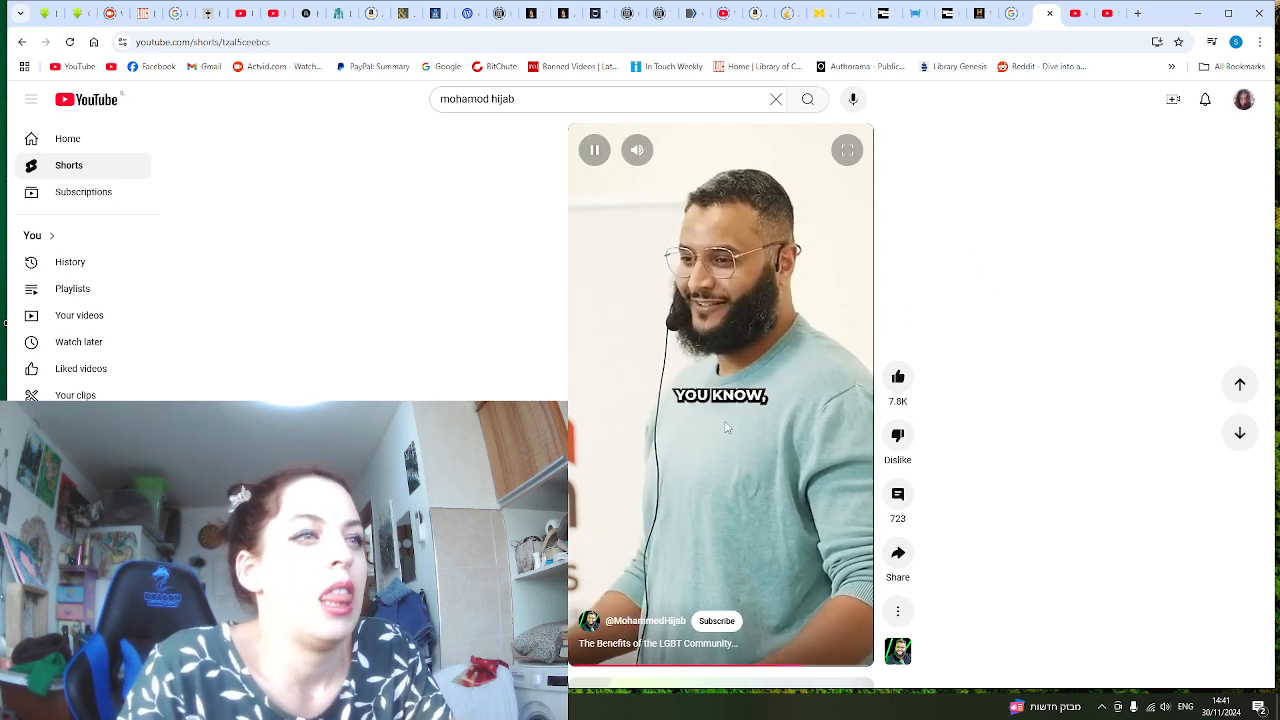
- Pause the Short mid-sentence, then bring the running OBS Studio recording window forward
{"action": "left_click", "coordinate": [594, 150]}
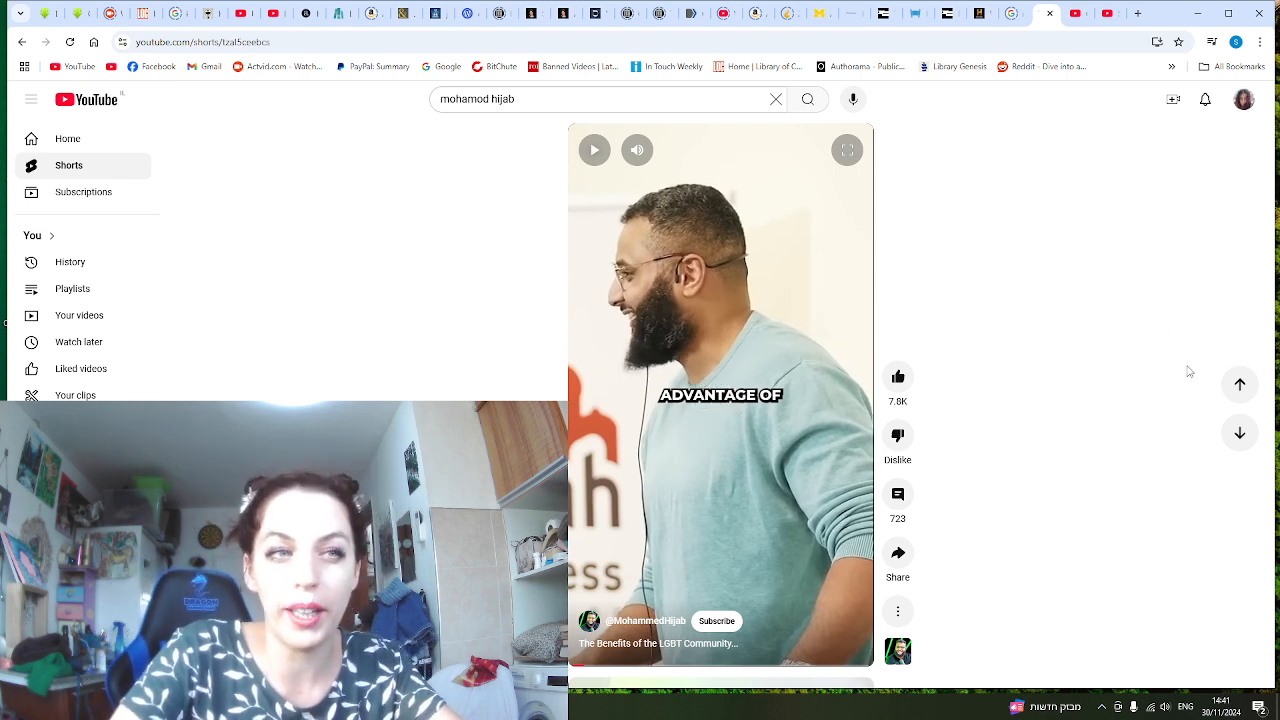
{"action": "mouse_move", "coordinate": [1011, 397]}
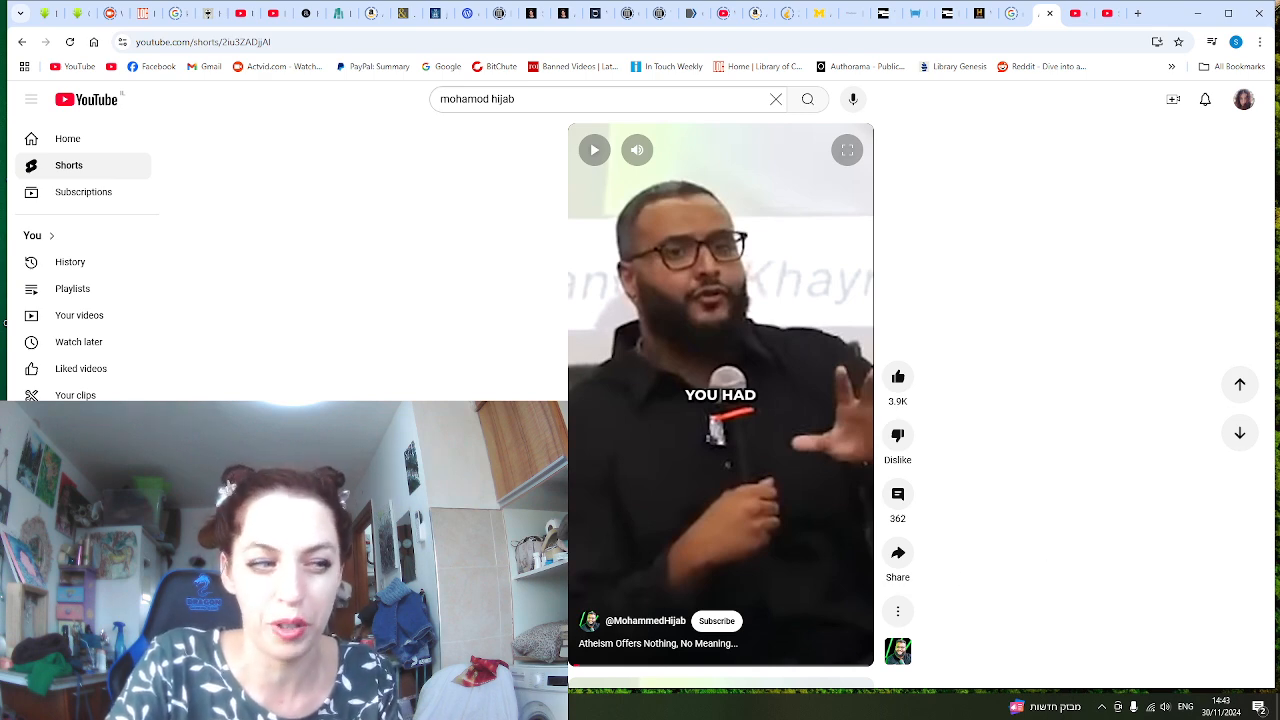
{"action": "left_click", "coordinate": [1183, 270]}
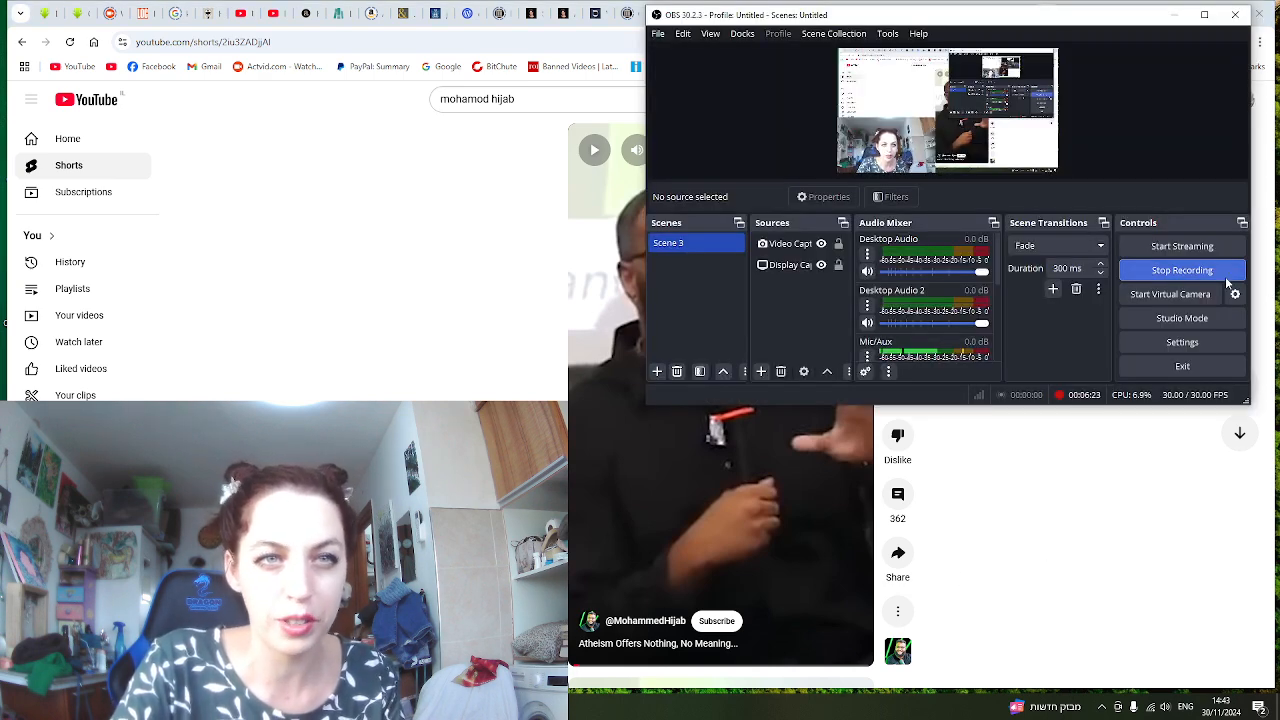